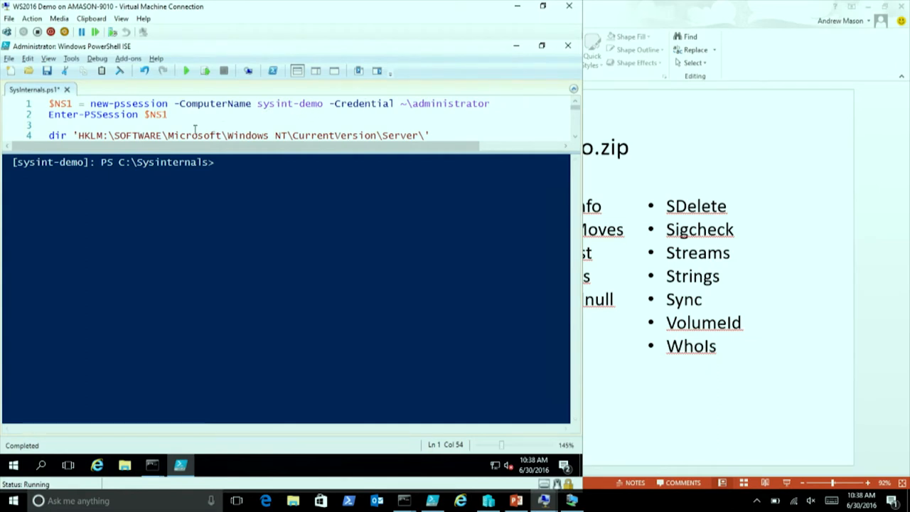
Step: Query HKLM ...\CurrentVersion\Server remotely, showing ServerLevels NanoServer : 1
click(223, 135)
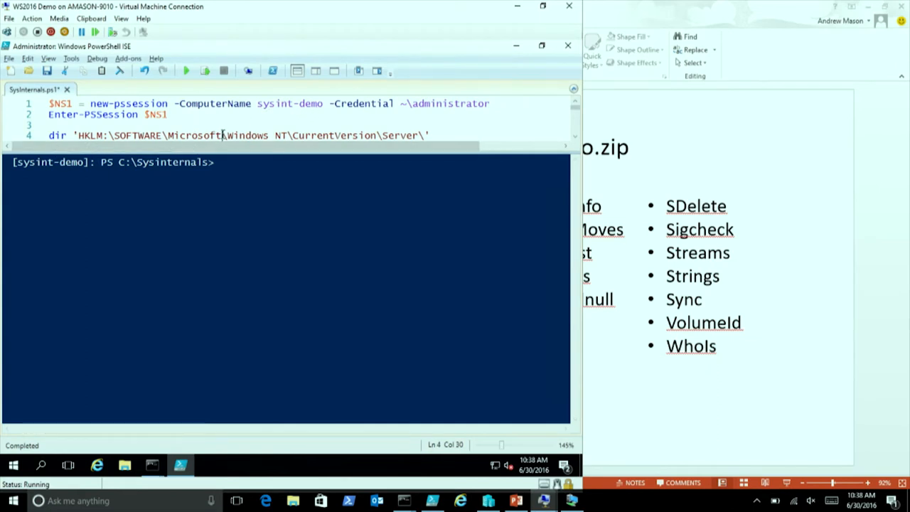
click(205, 71)
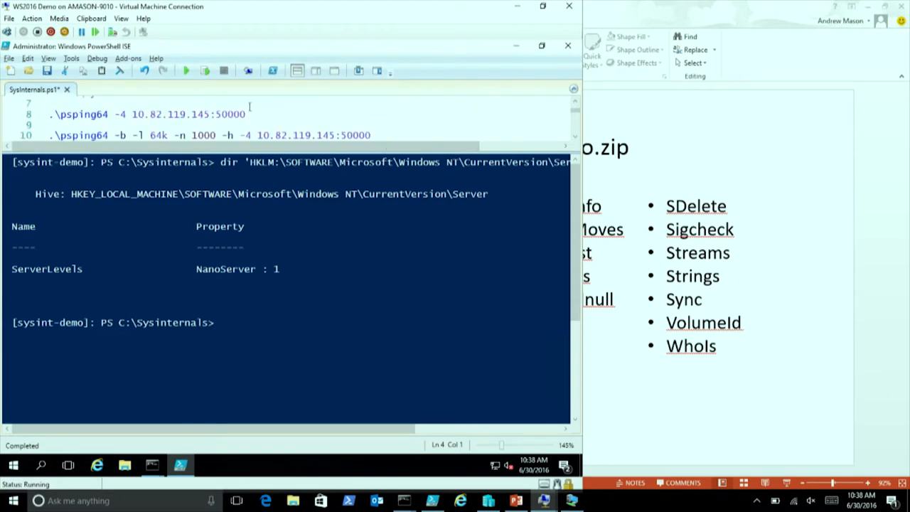
Step: Run du64 \ remotely (6343 files, 1839 directories) and then handle64 on sysint-demo
scroll(down, 3)
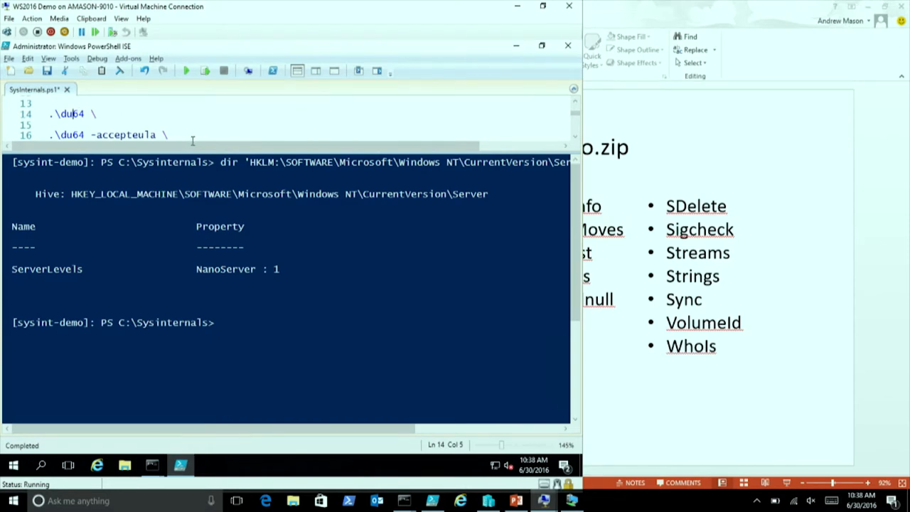
click(205, 71)
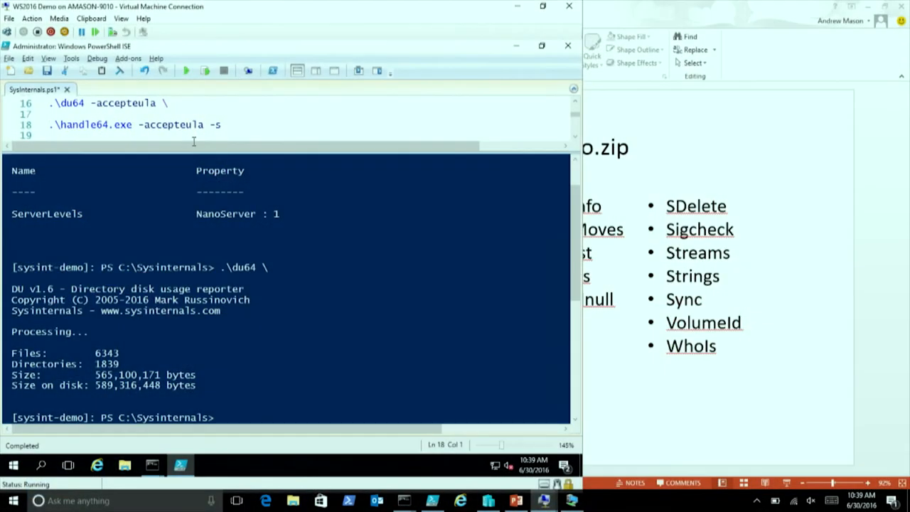
click(49, 125)
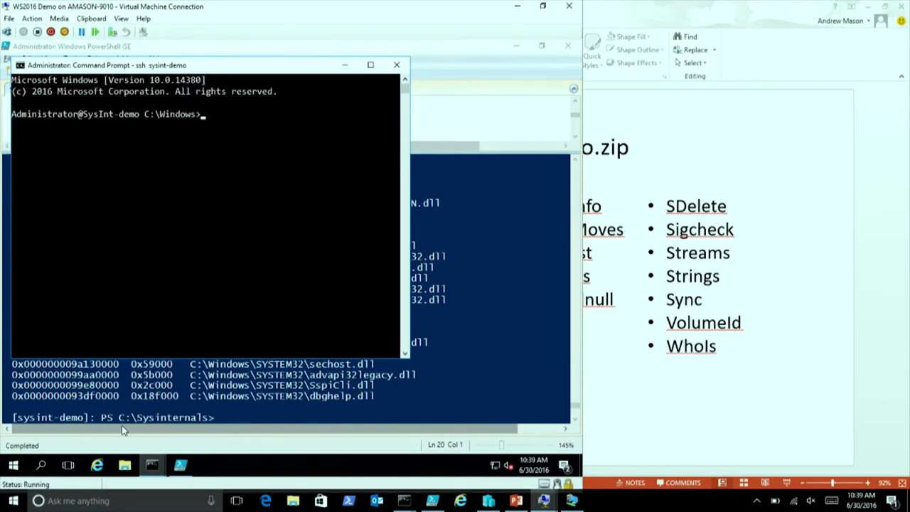
Step: In the SSH session, change to C:\Sysinternals and launch du64 there
text(cd \)
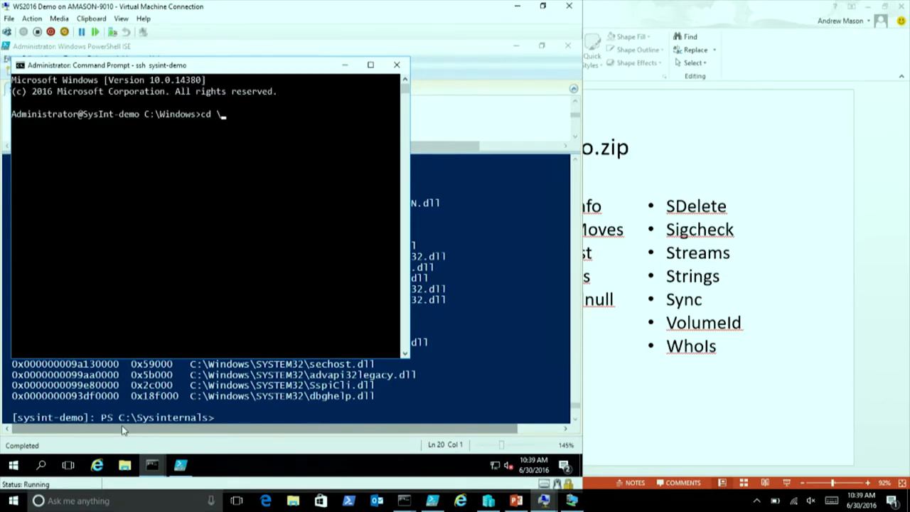
text(sysi)
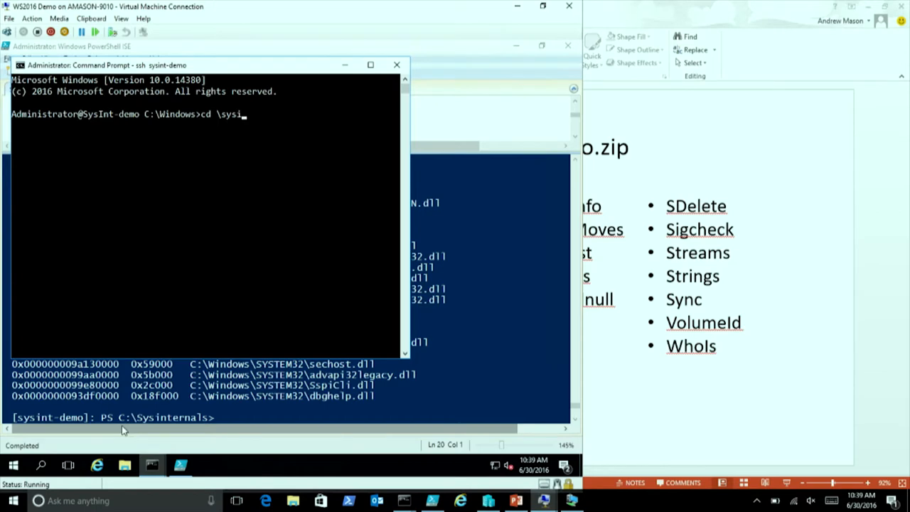
text(nternals)
text(d)
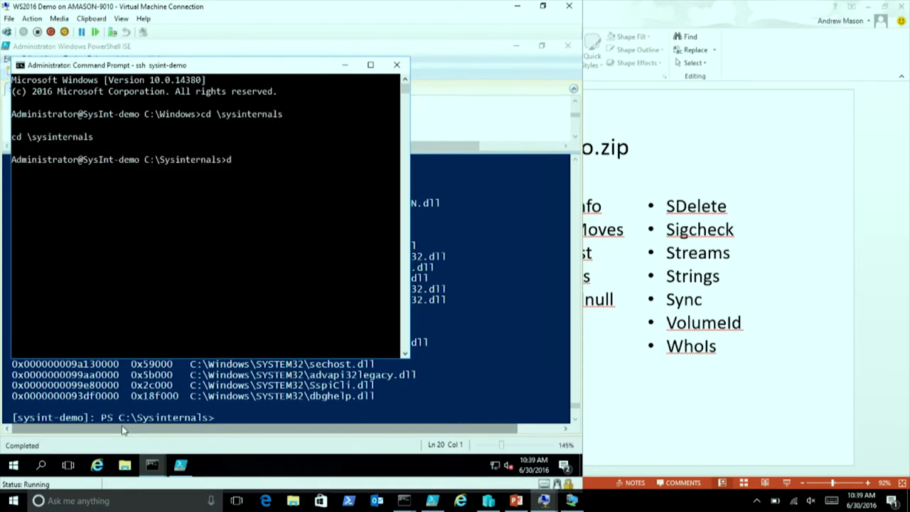
text(u64)
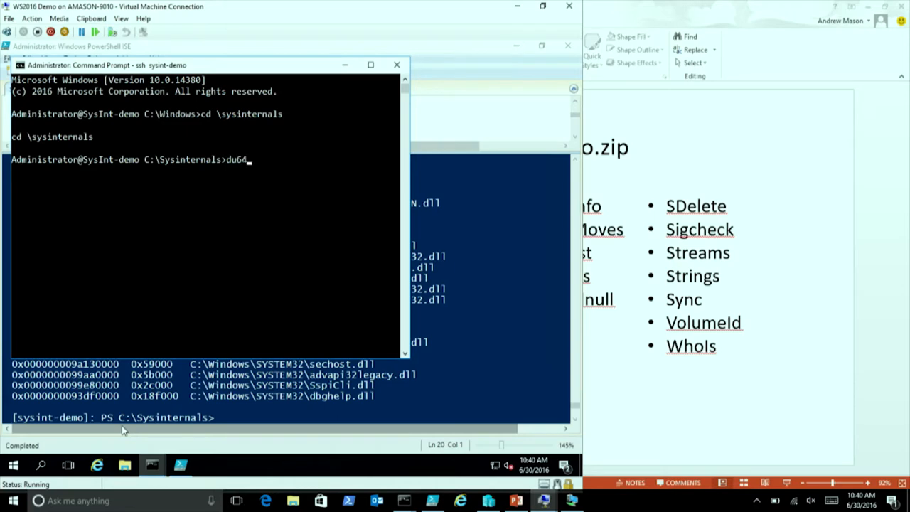
key(Return)
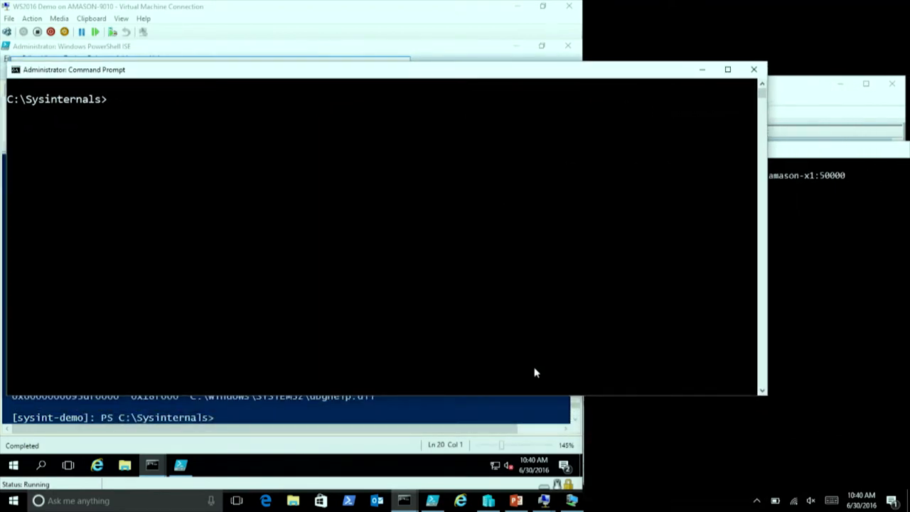
Step: Switch to the Nano Server host desktop for a second Administrator Command Prompt
click(432, 500)
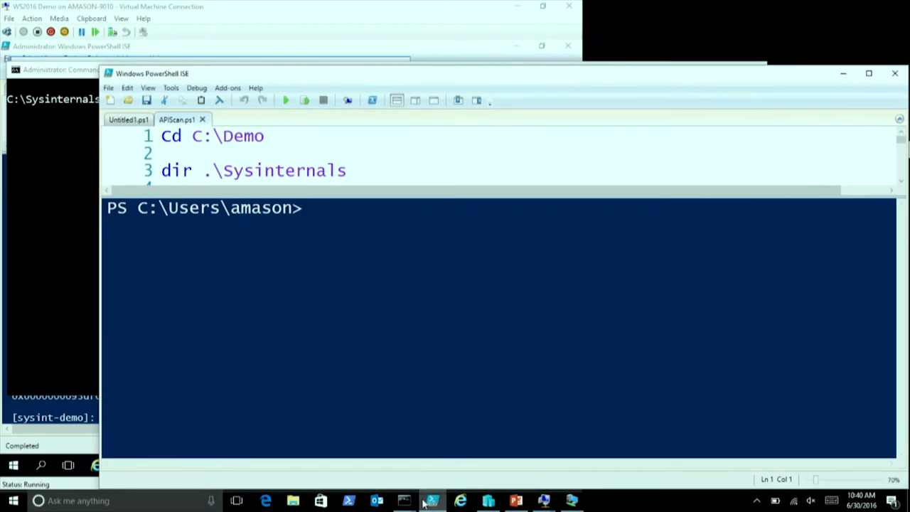
mouse_move(403, 500)
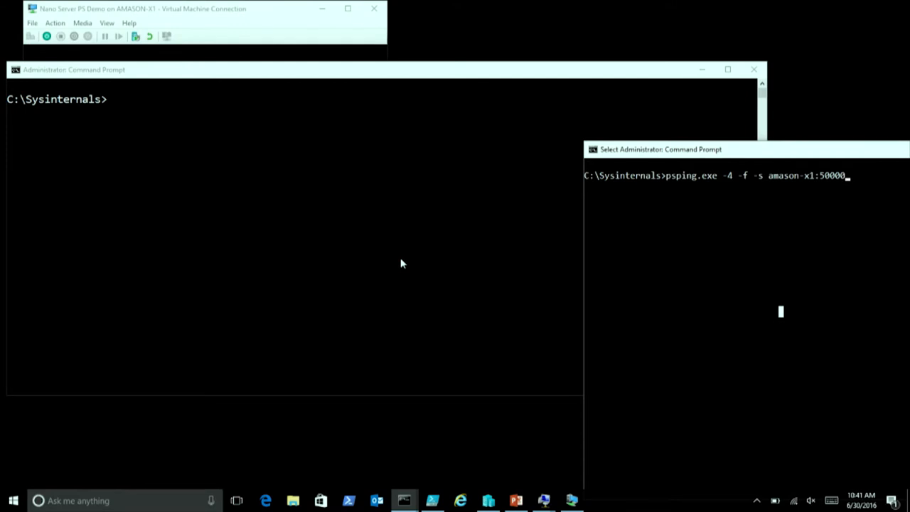
mouse_move(501, 224)
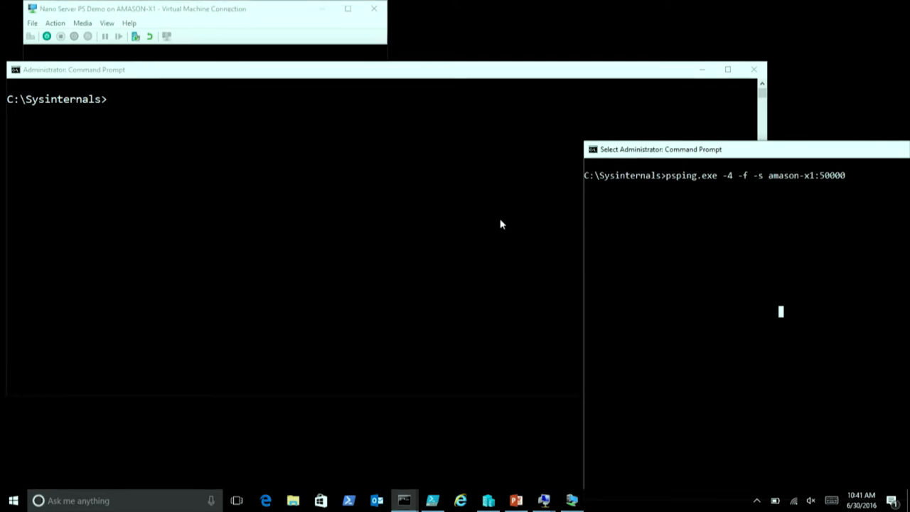
mouse_move(457, 220)
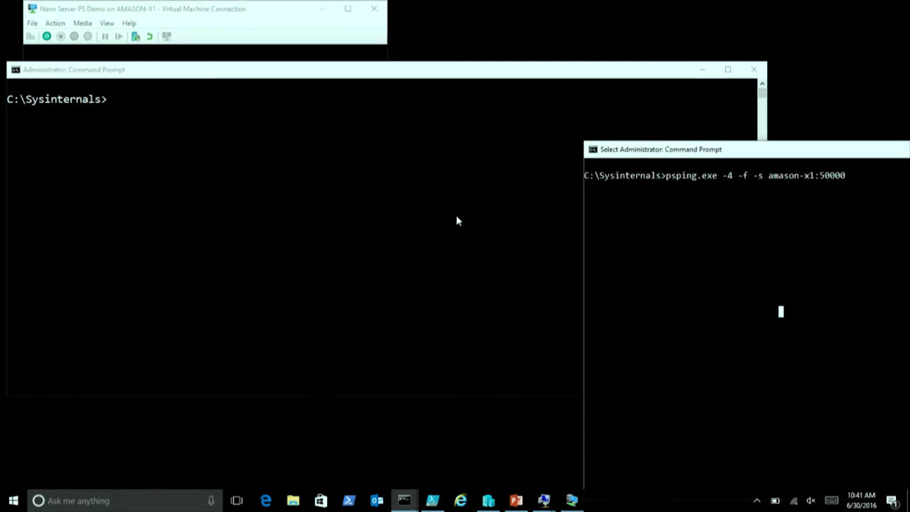
mouse_move(625, 318)
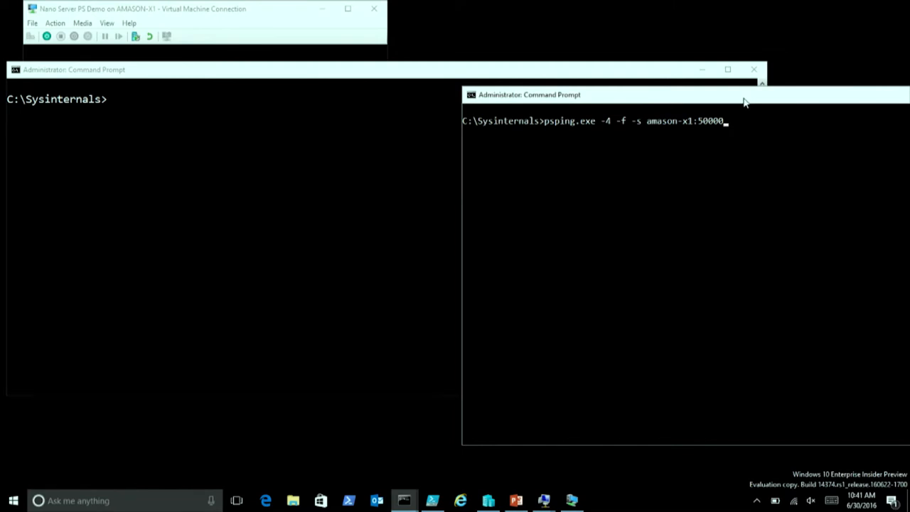
mouse_move(596, 125)
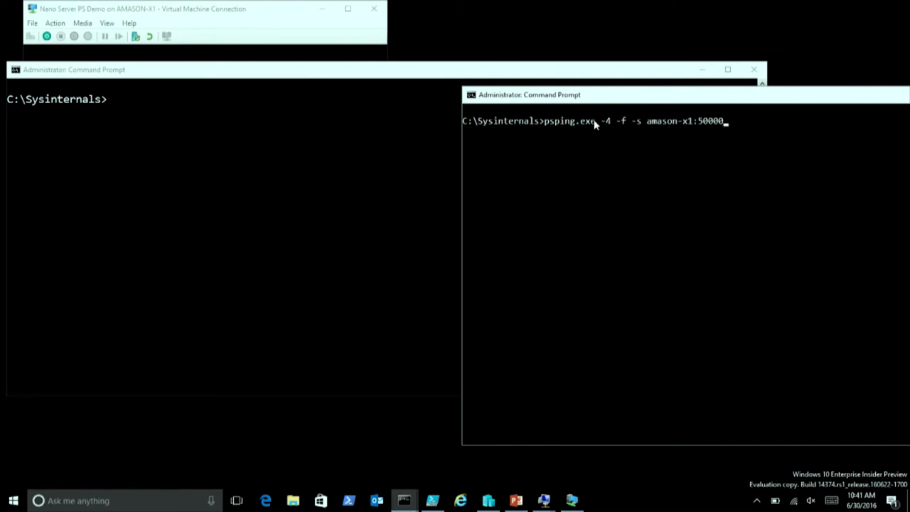
mouse_move(609, 130)
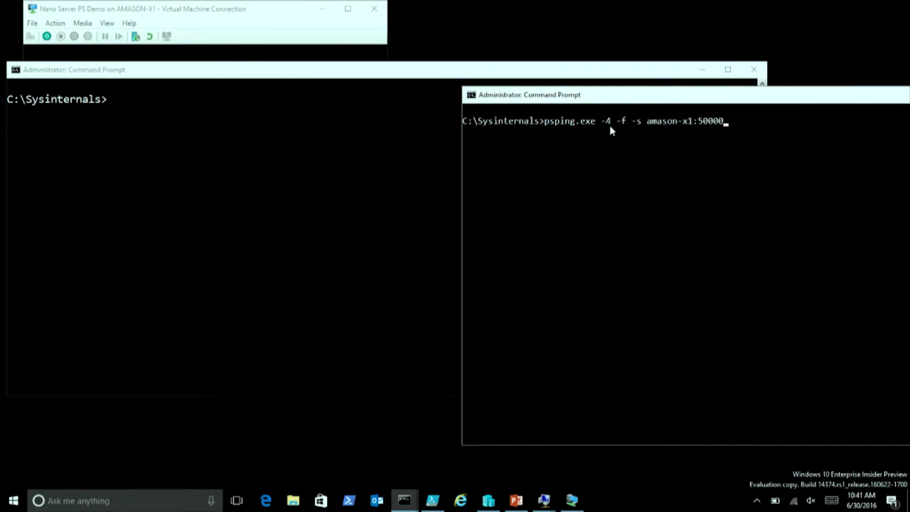
mouse_move(651, 129)
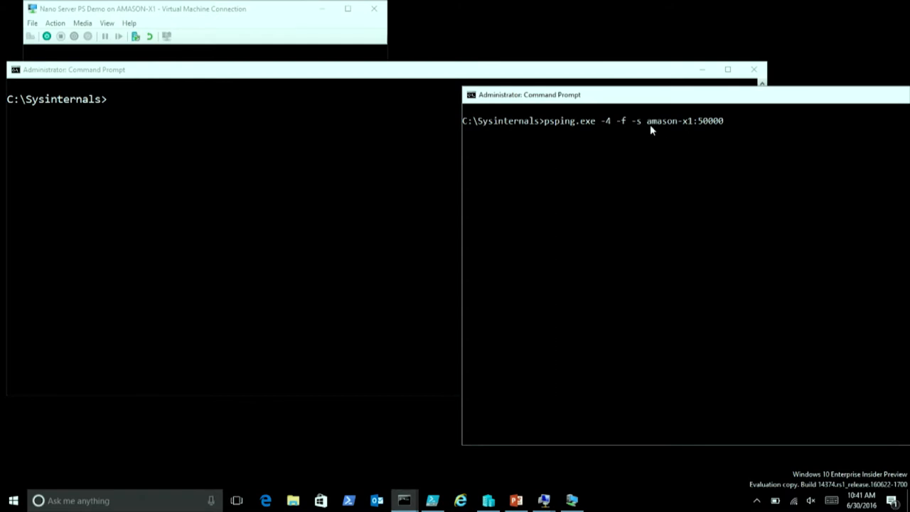
mouse_move(682, 131)
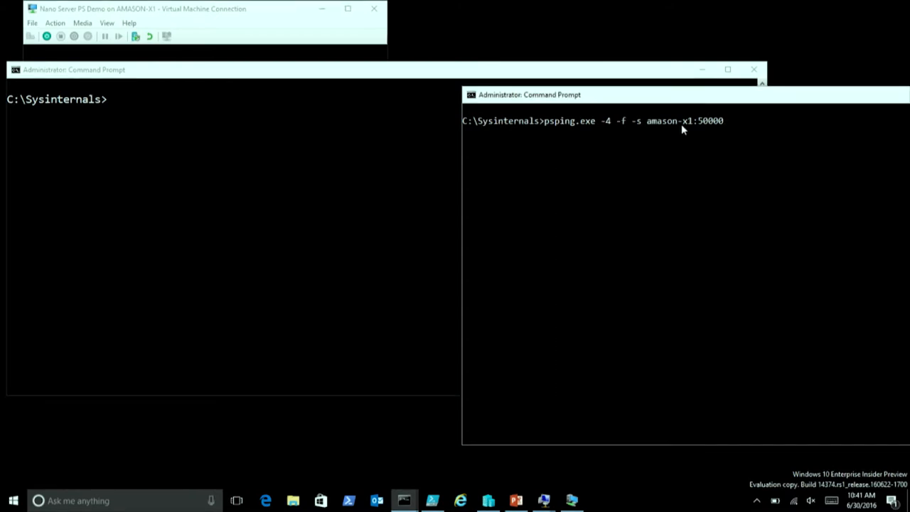
mouse_move(724, 119)
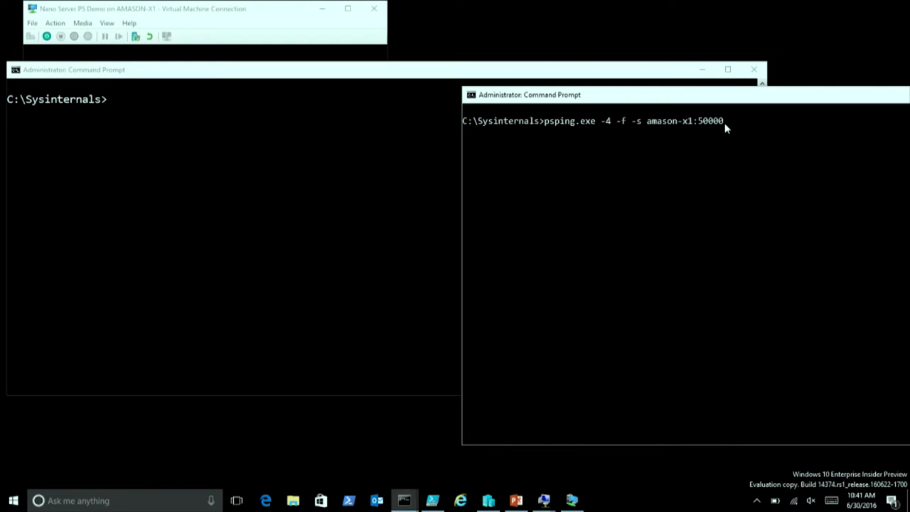
mouse_move(618, 127)
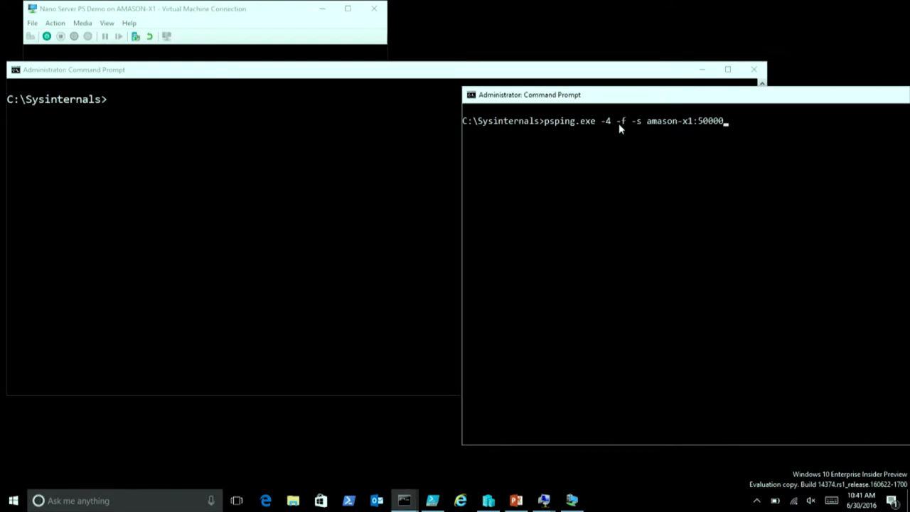
mouse_move(638, 130)
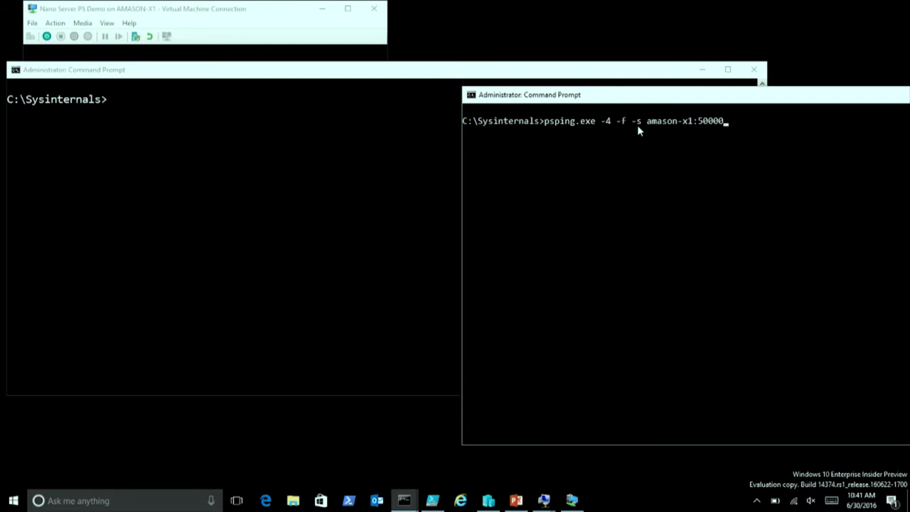
mouse_move(651, 125)
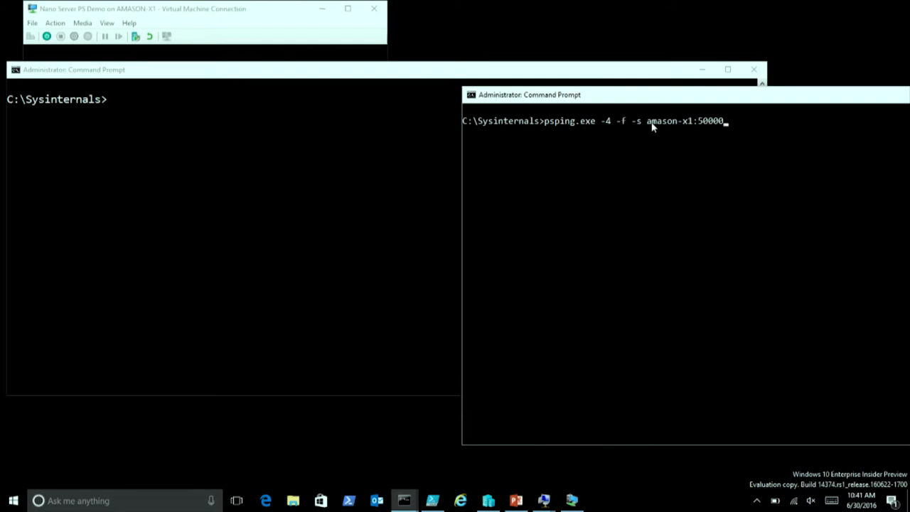
mouse_move(648, 146)
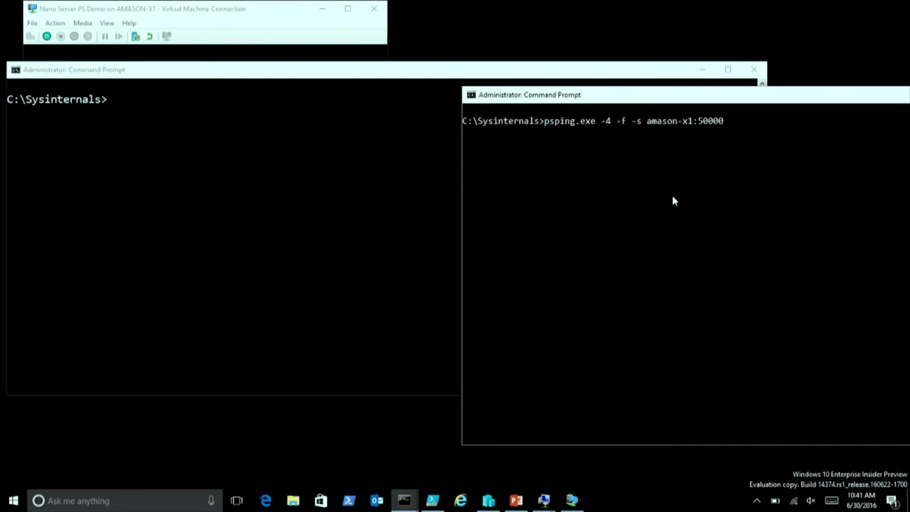
Step: Start psping.exe -4 -f -s amason-x1:50000 as a TCP server awaiting connections
key(Return)
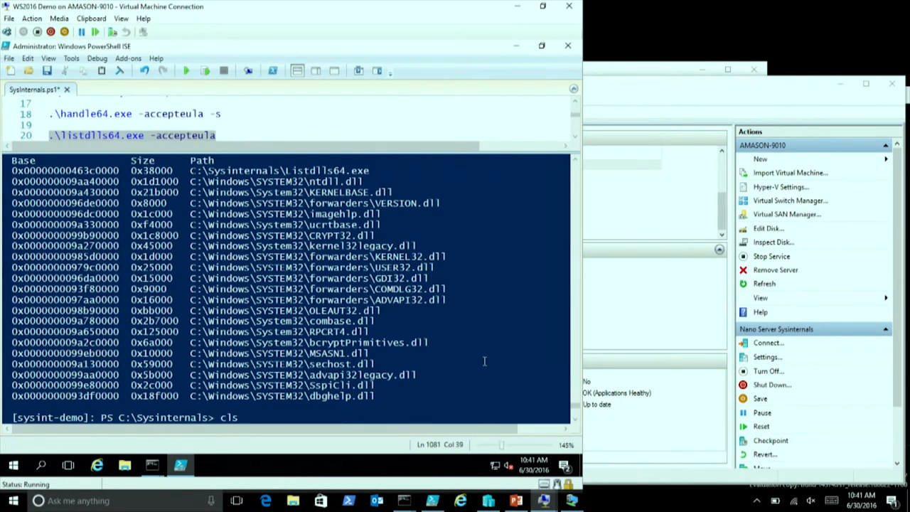
Step: Run ./psping64 -4 10.82.119.145:50000: 4 sent, 4 received, average 59.25 ms
text(./psping64 -4 10.82.119.145:50000)
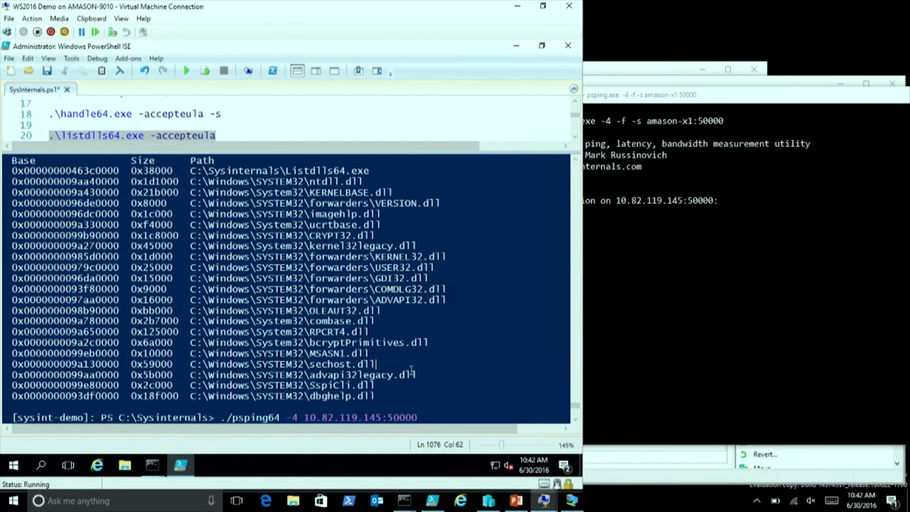
click(186, 71)
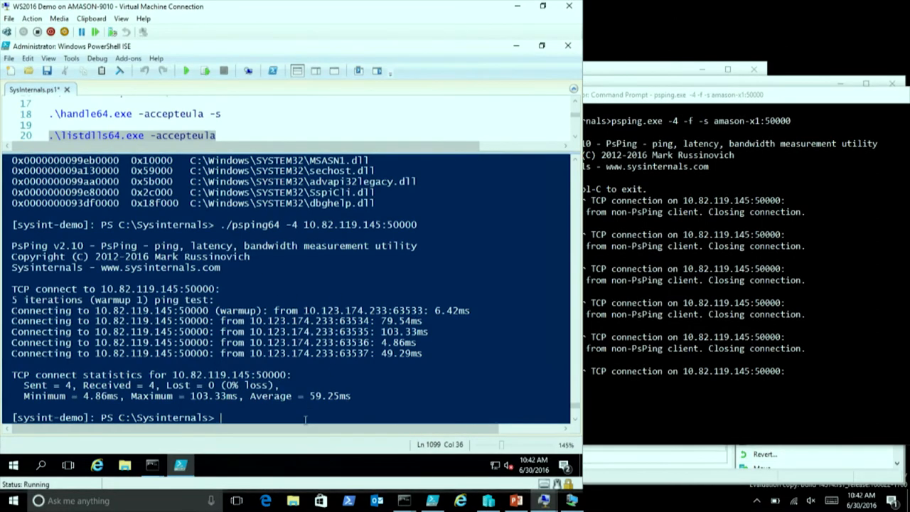
Step: Run psping64 -b -l 64k -n 10000 -h bandwidth test, averaging 7.76 MB/s with histogram
text(./psping64 -4 amason-x1:50000)
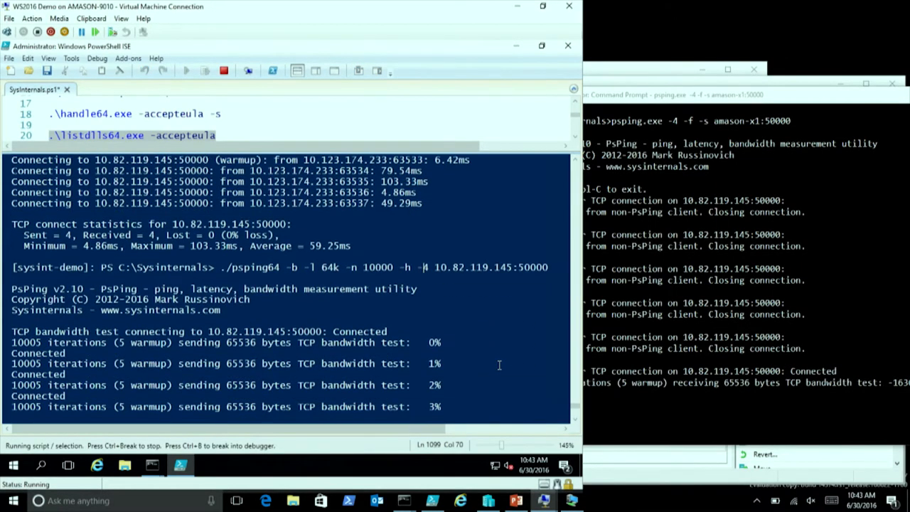
scroll(down, 3)
text(./psping64 -4 10.82.119.145:50000)
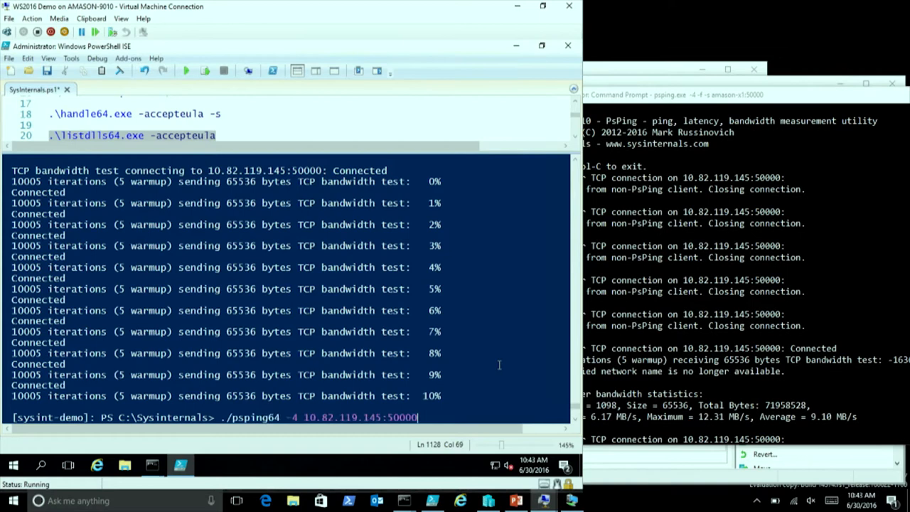
text(-b -l 64k -n 10000 -h)
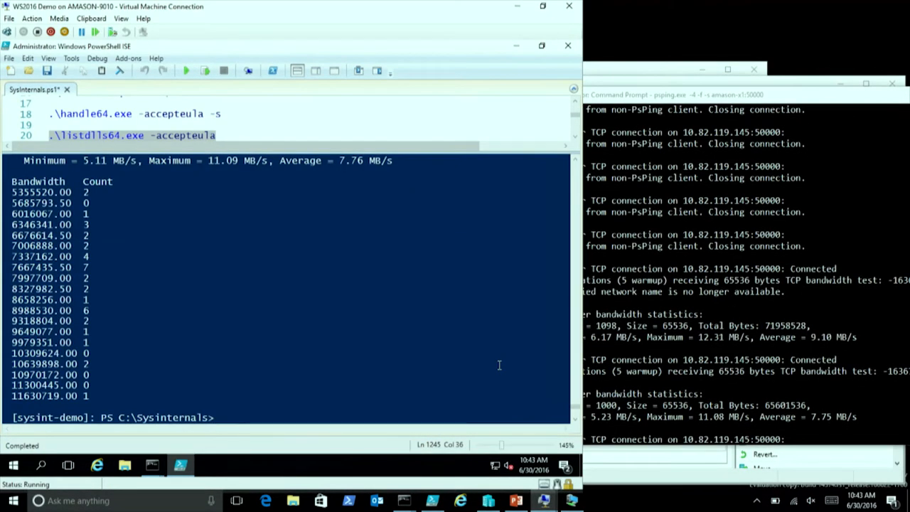
mouse_move(386, 283)
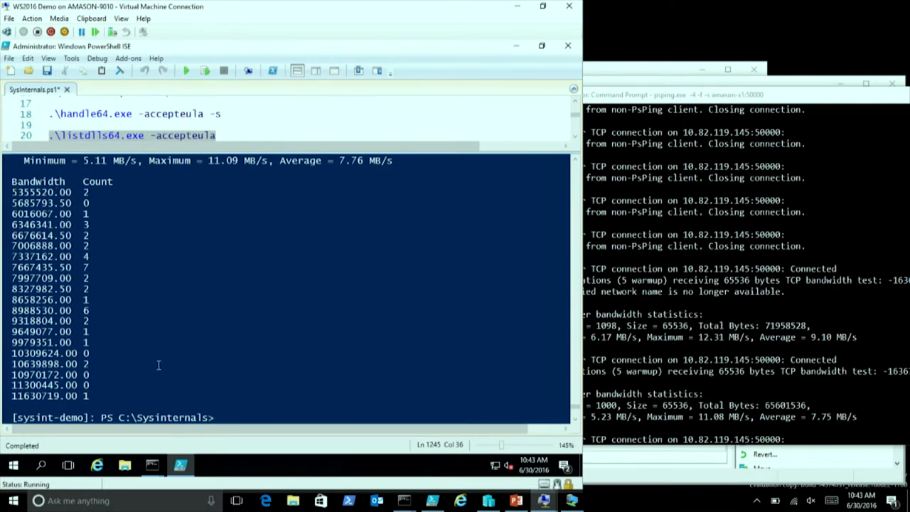
mouse_move(116, 275)
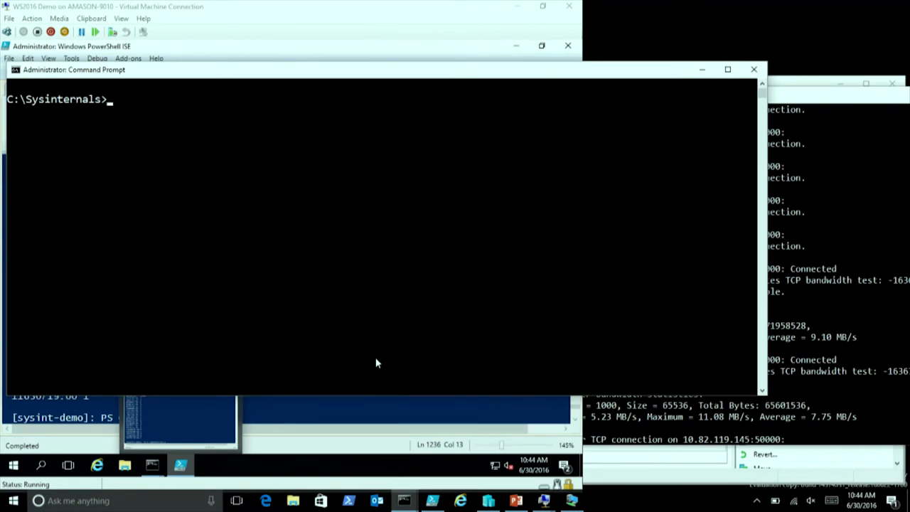
mouse_move(543, 256)
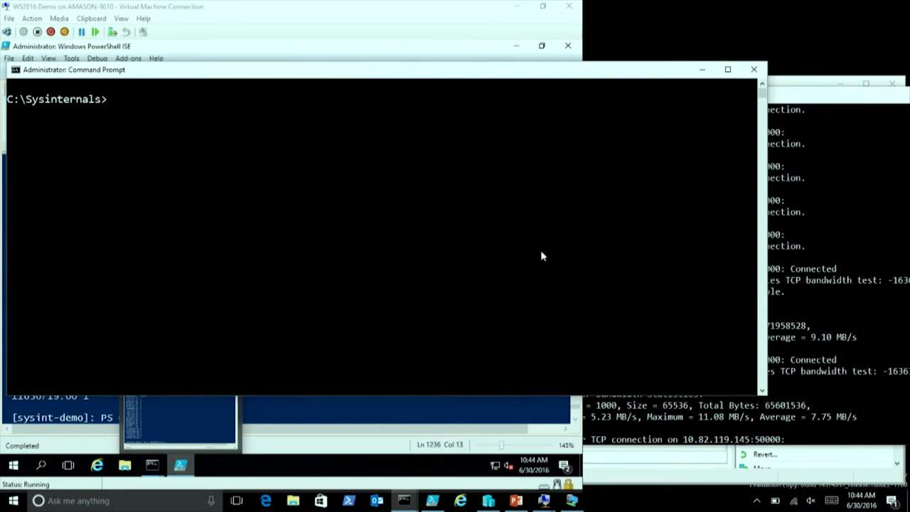
Step: Open a remote cmd shell via psexec64 \\sysint-demo -u administrator with the password
text(psexec64 \\sysint-demo -u administrator cmd)
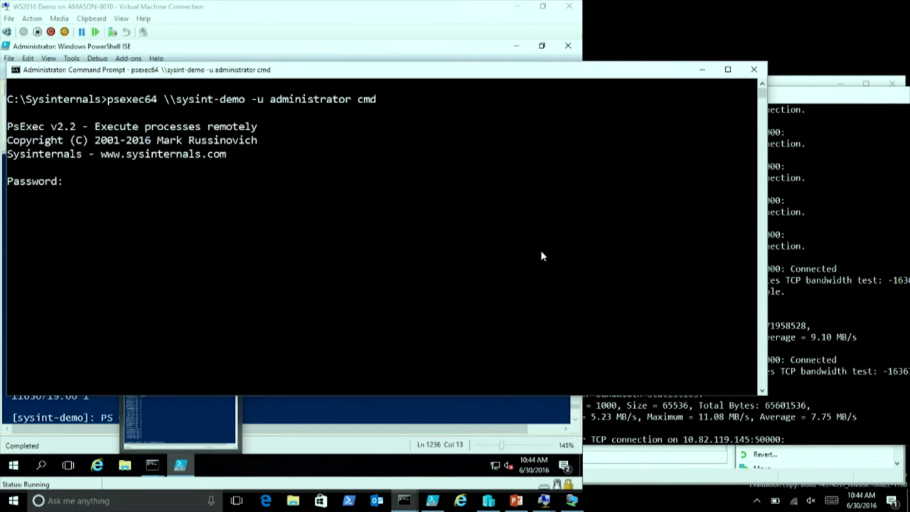
key(Return)
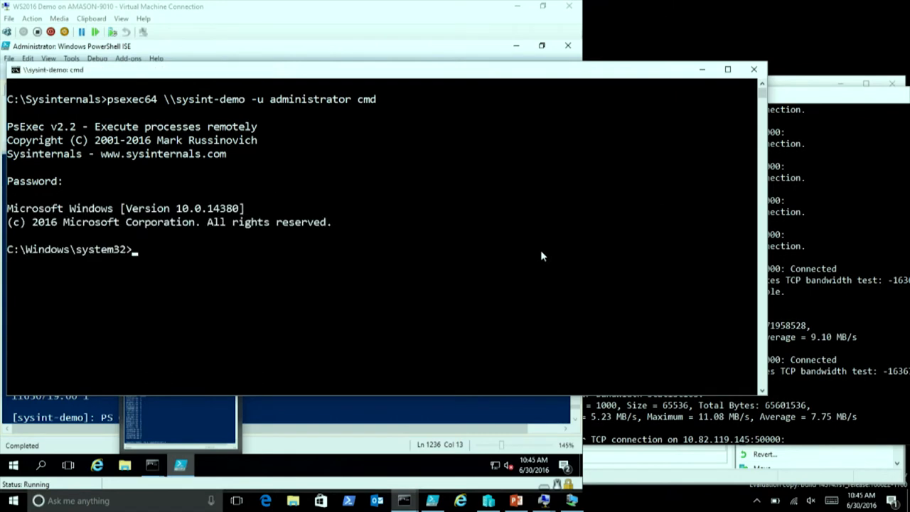
Step: In the remote shell, check the identity and start an echo "hello jeffre..." command
text(who)
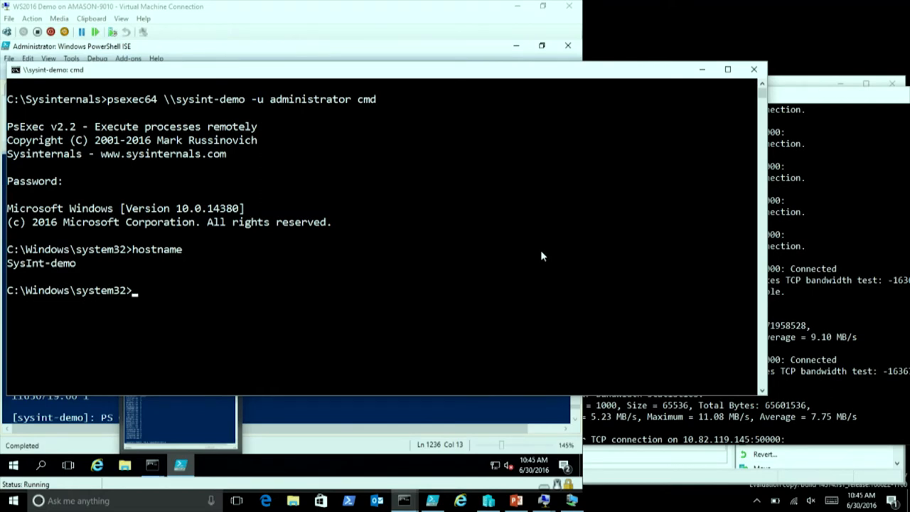
text(echo hel)
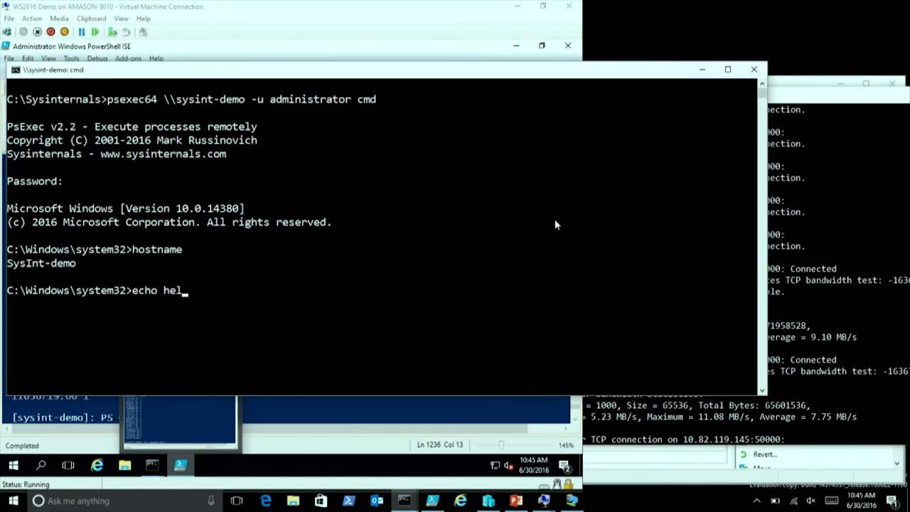
text(")
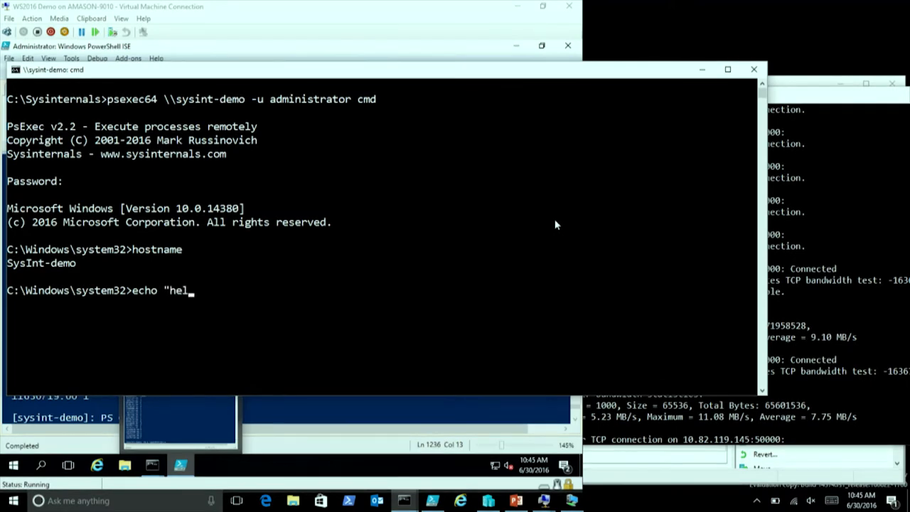
text(lo jeffre)
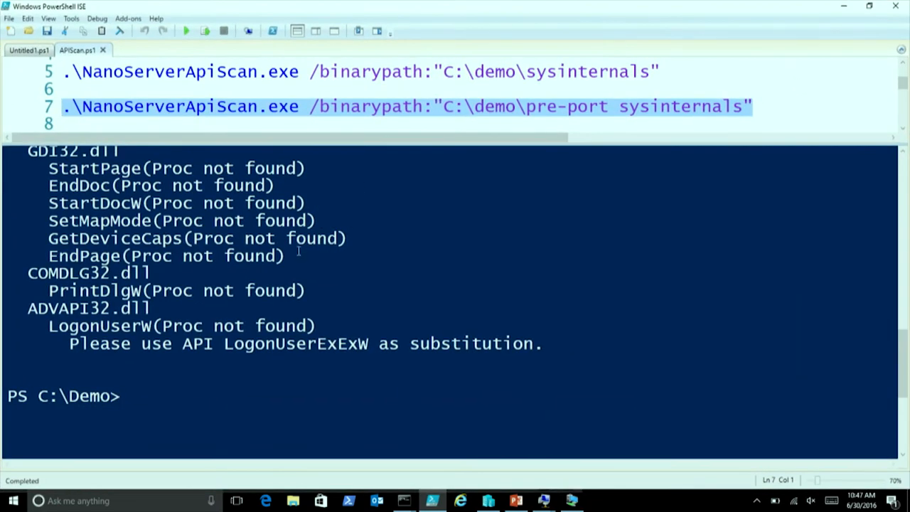
scroll(up, 3)
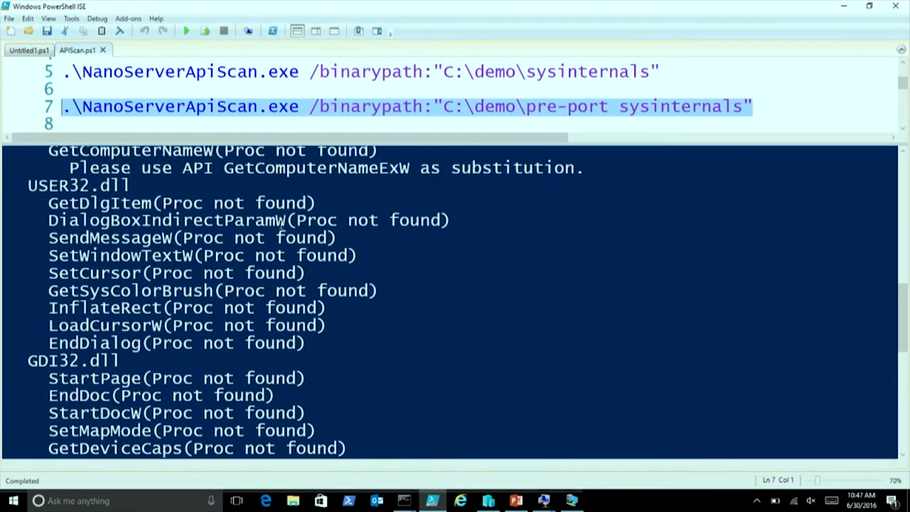
scroll(up, 3)
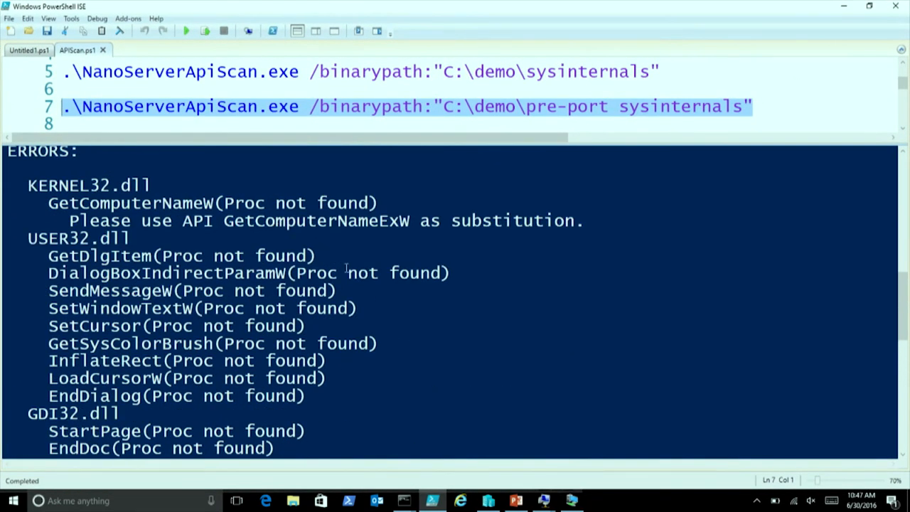
scroll(down, 3)
text(ls reverseforwarderstp4)
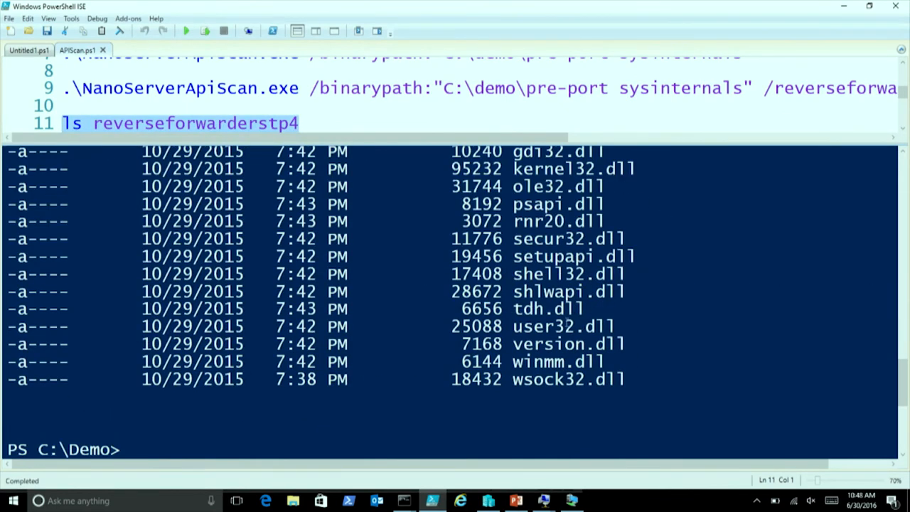
Step: List C:\Windows\System32\user32.dll at 1460128 bytes versus the 25088-byte stub
text(ls C:\Windows\System32\user32.dll)
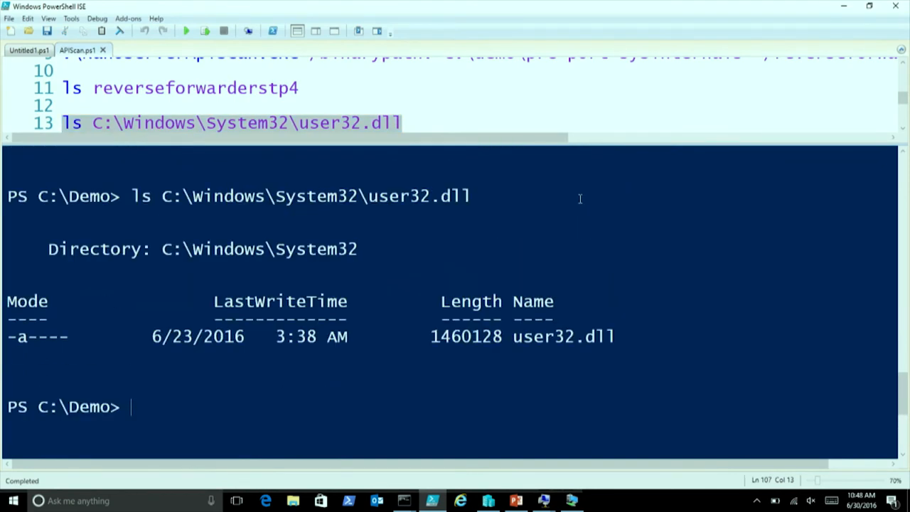
scroll(up, 3)
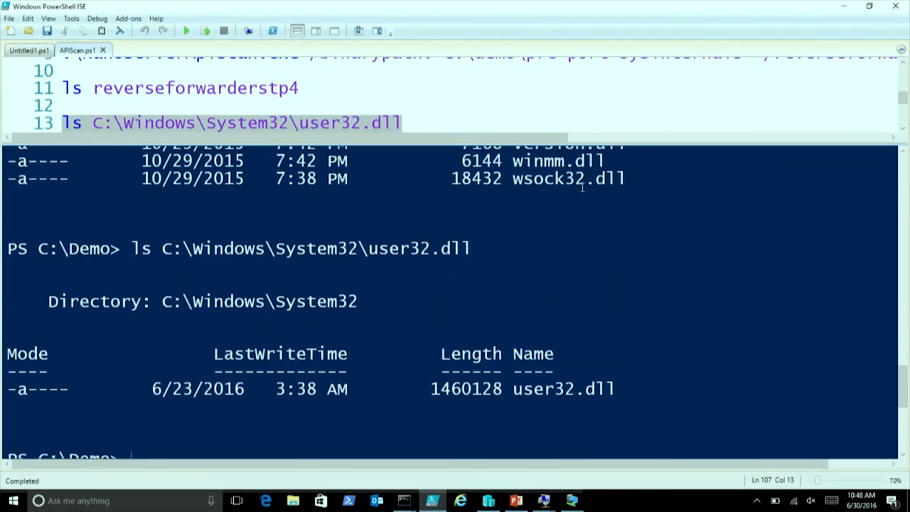
scroll(up, 3)
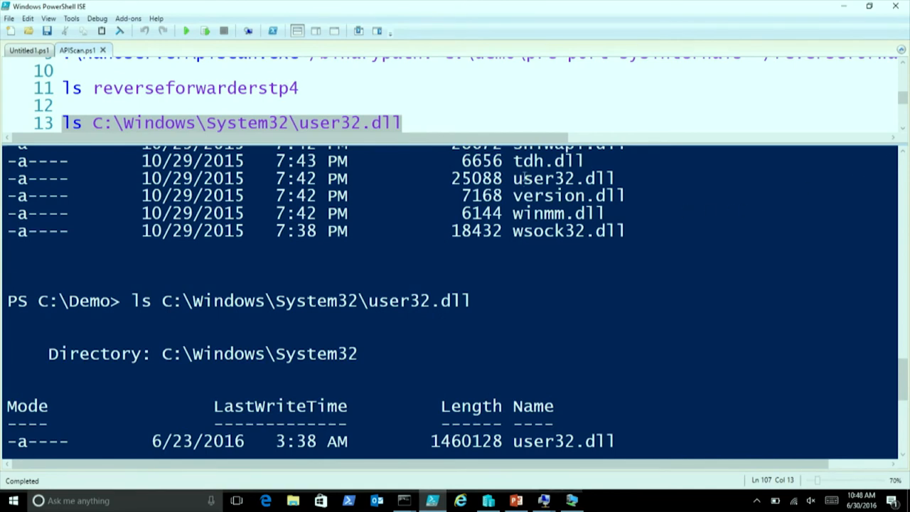